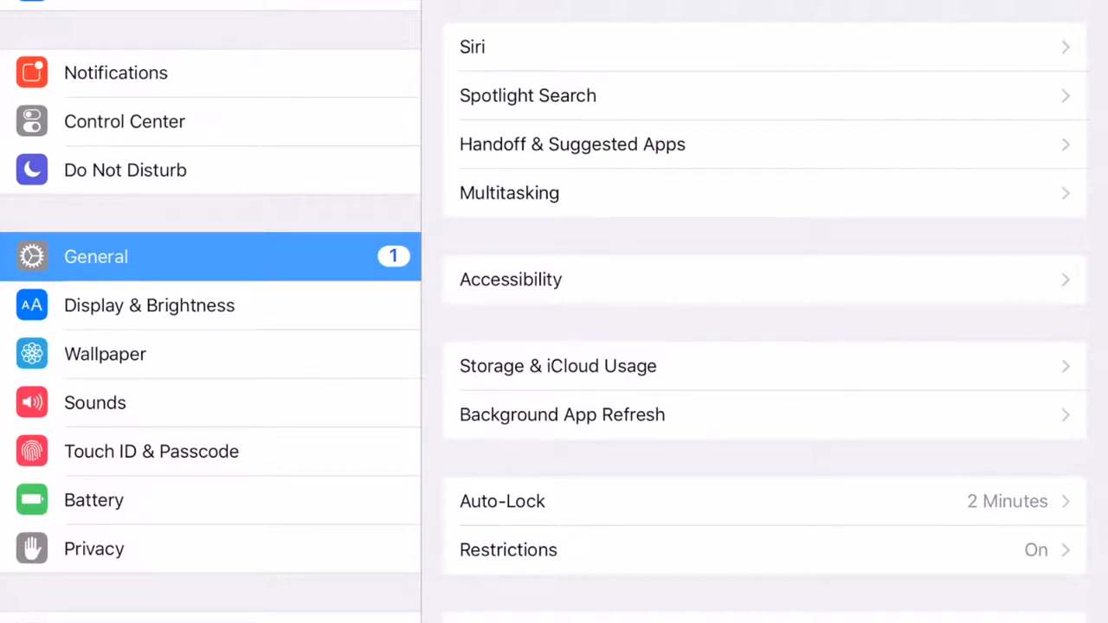
Step: Navigate through Accessibility to the Guided Access page in the Learning section
left_click(510, 278)
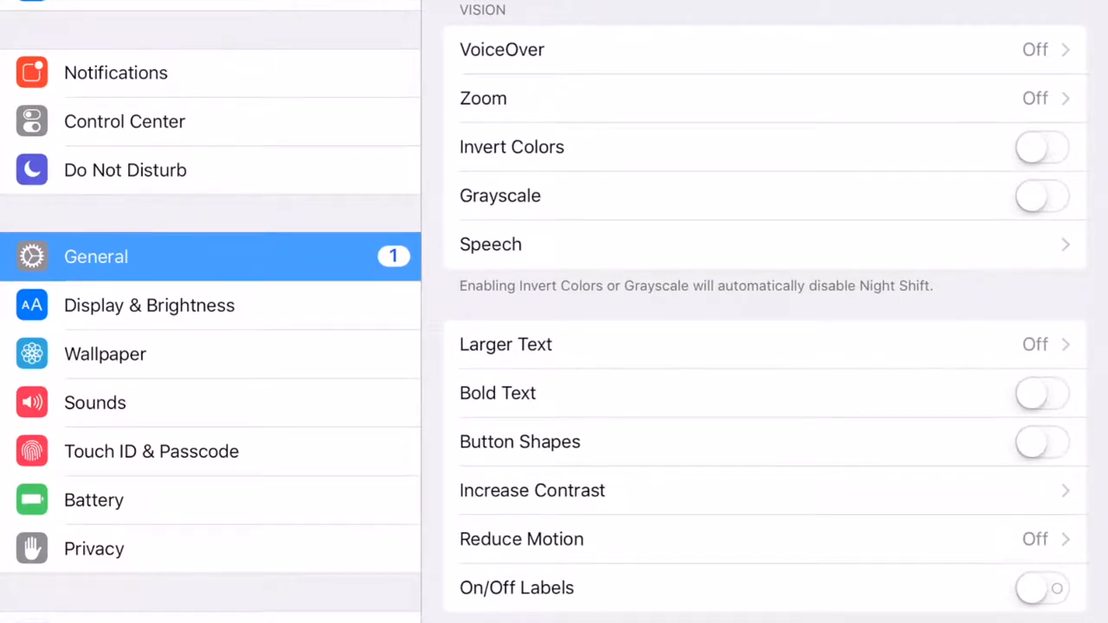
scroll("down", 3)
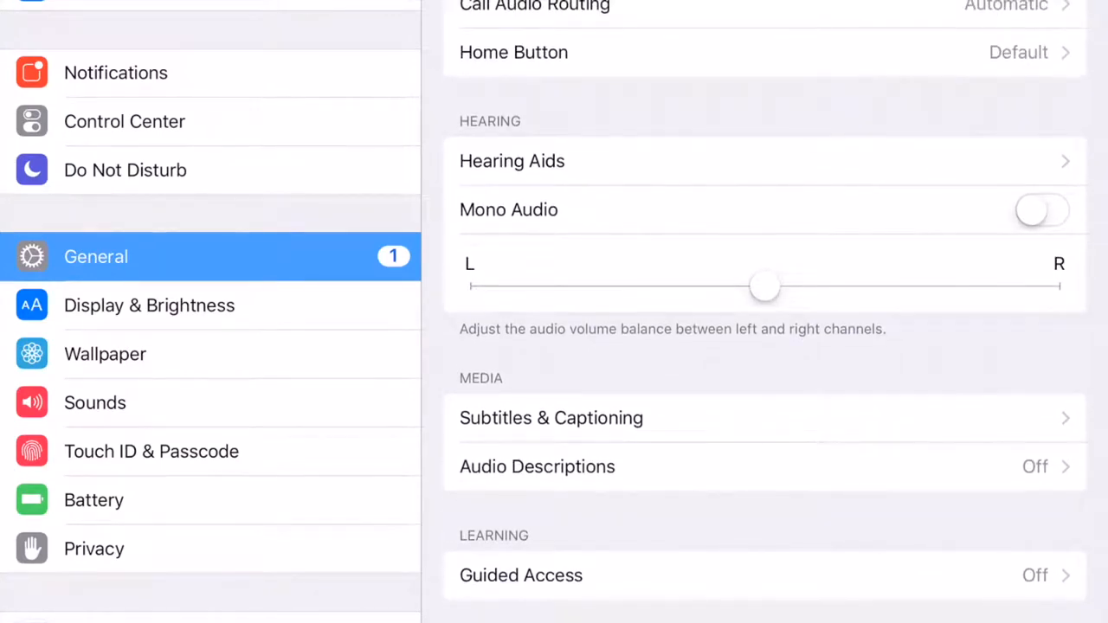
left_click(521, 574)
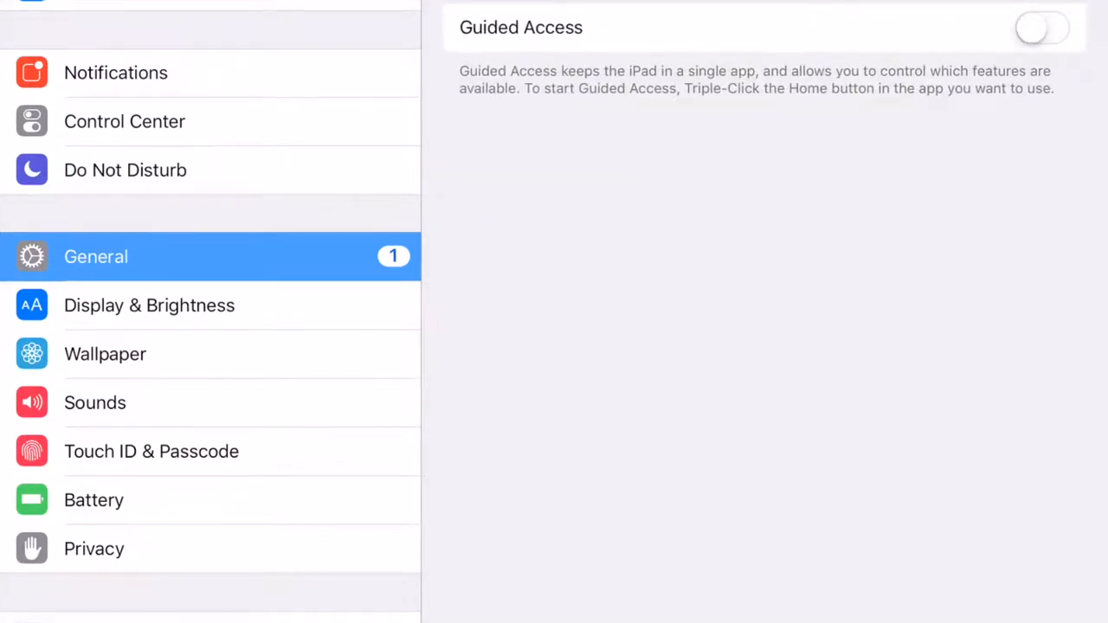
Step: Switch Guided Access on and set its passcode, confirming it in Passcode Settings
left_click(1042, 27)
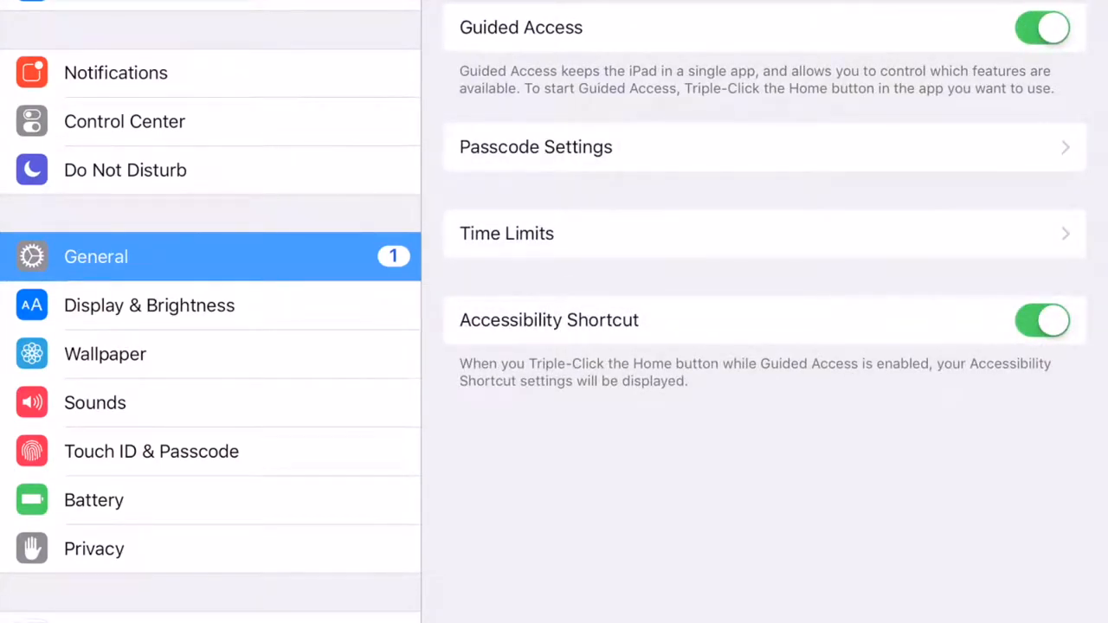
left_click(535, 147)
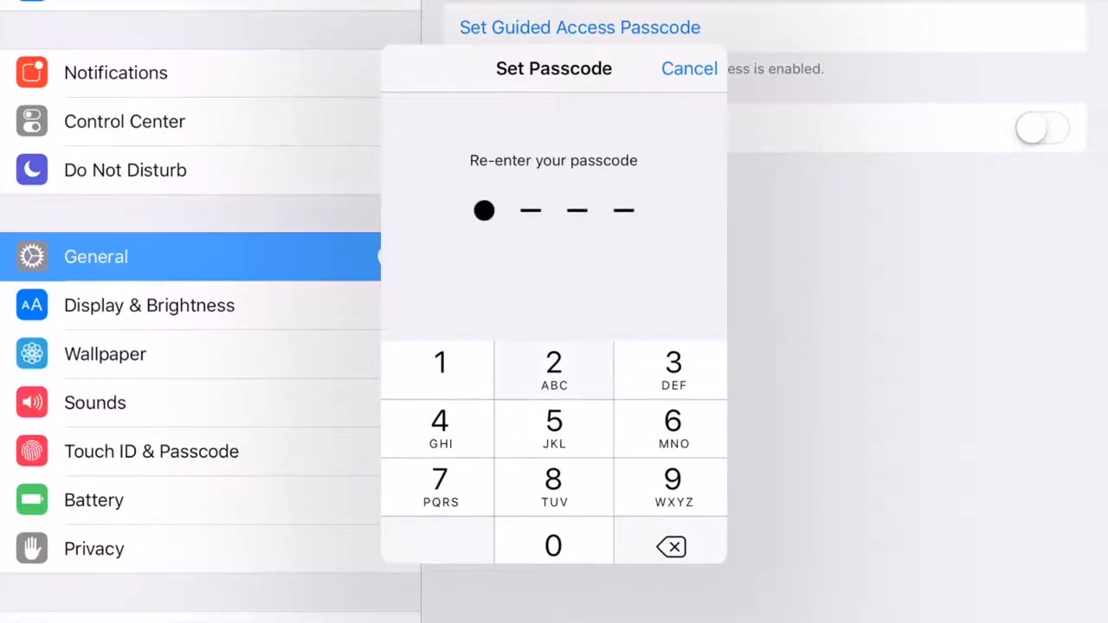
left_click(689, 68)
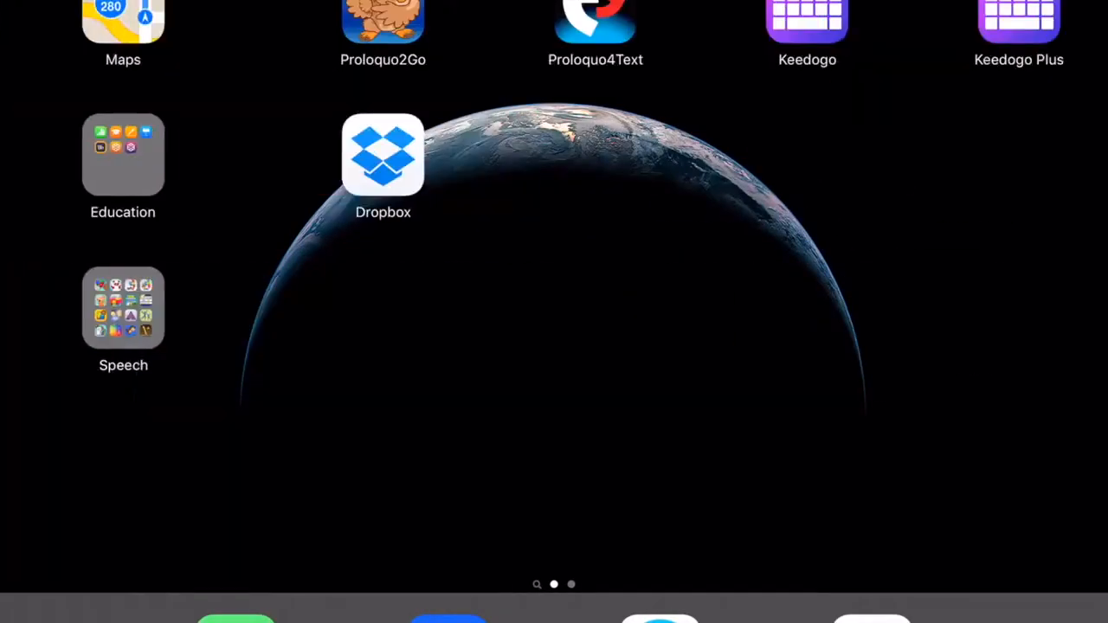
Step: Launch Proloquo2Go from the home screen
left_click(383, 155)
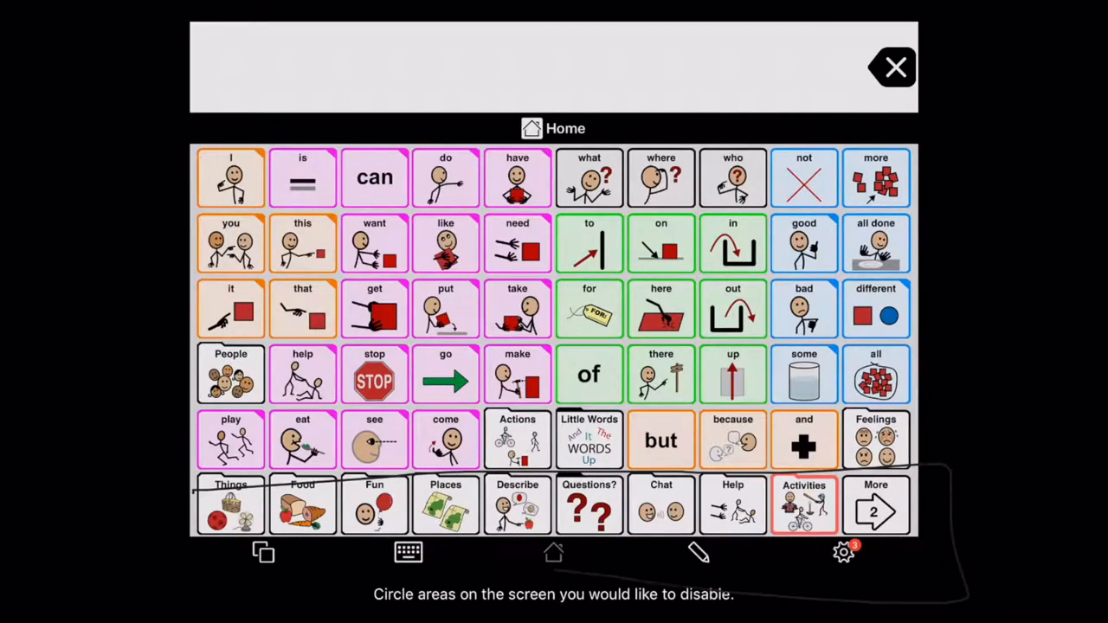
Step: Circle the bottom toolbar strip below the symbol grid as a disabled region
left_click_drag(190, 459, 917, 568)
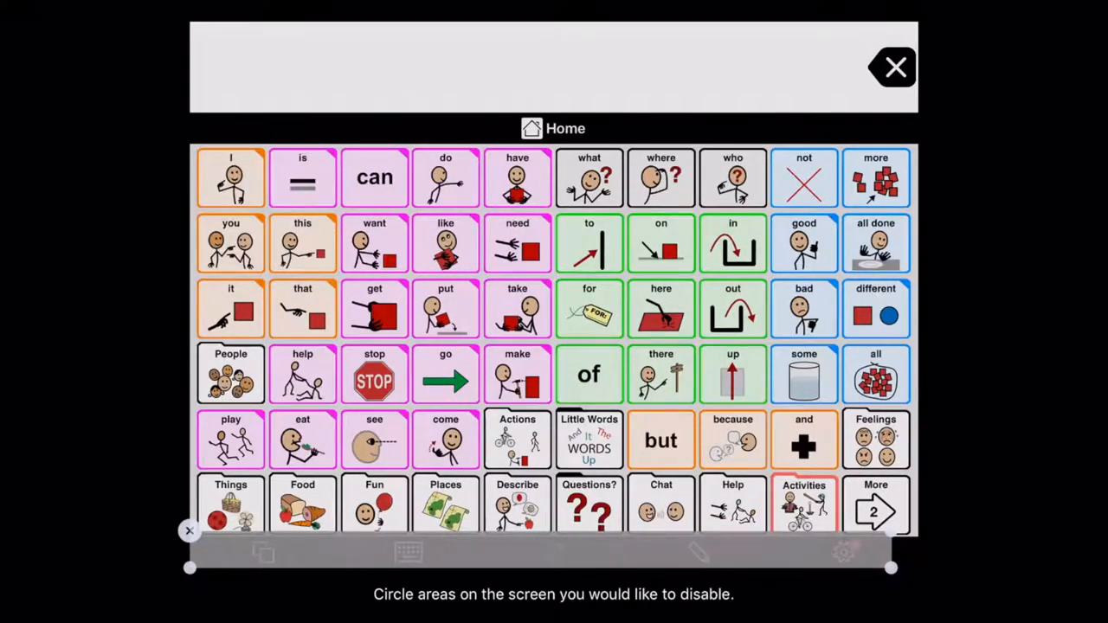
Step: Start the Guided Access session and speak several action words from the Action words page
left_click(892, 67)
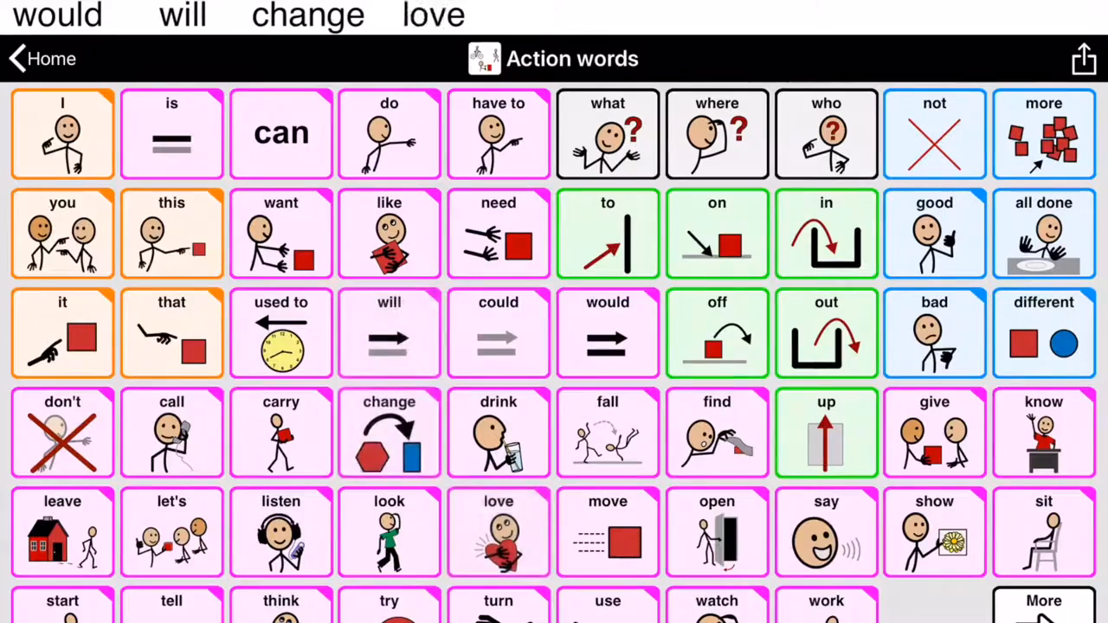
left_click(716, 433)
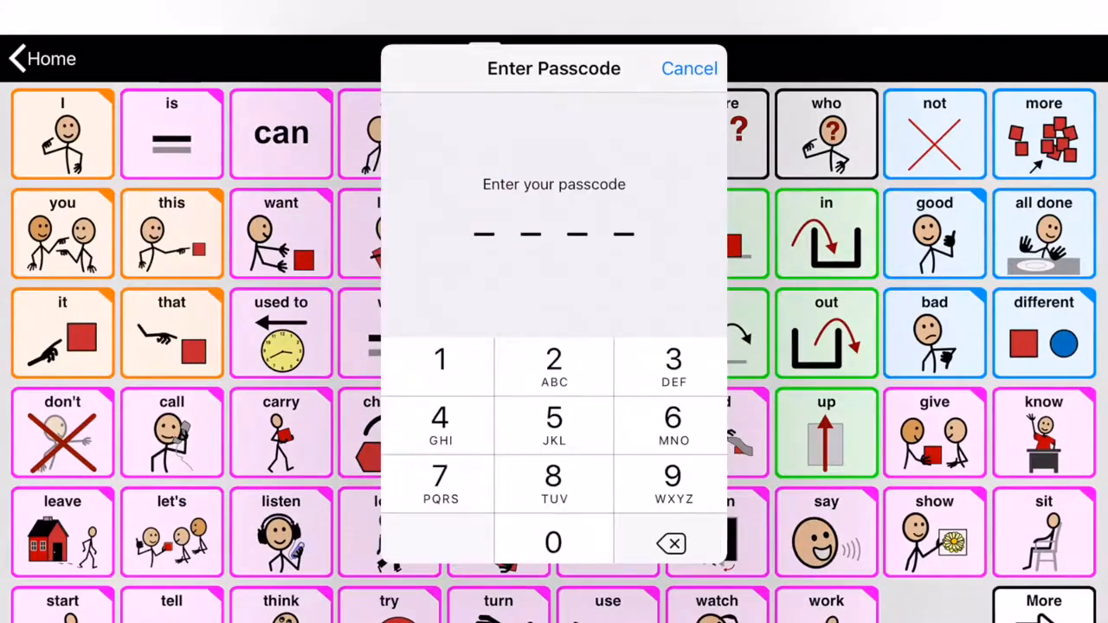
Step: Enter the Guided Access passcode to exit the locked session back into setup
left_click(439, 359)
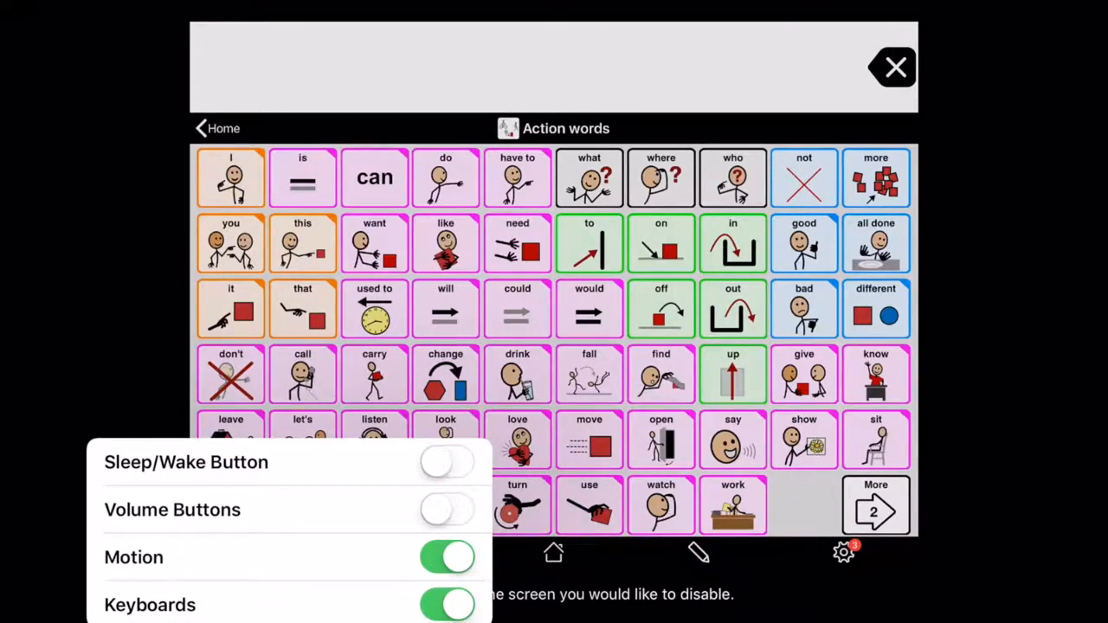
Step: Enable Volume Buttons and Sleep/Wake Button in the Guided Access options
left_click(446, 509)
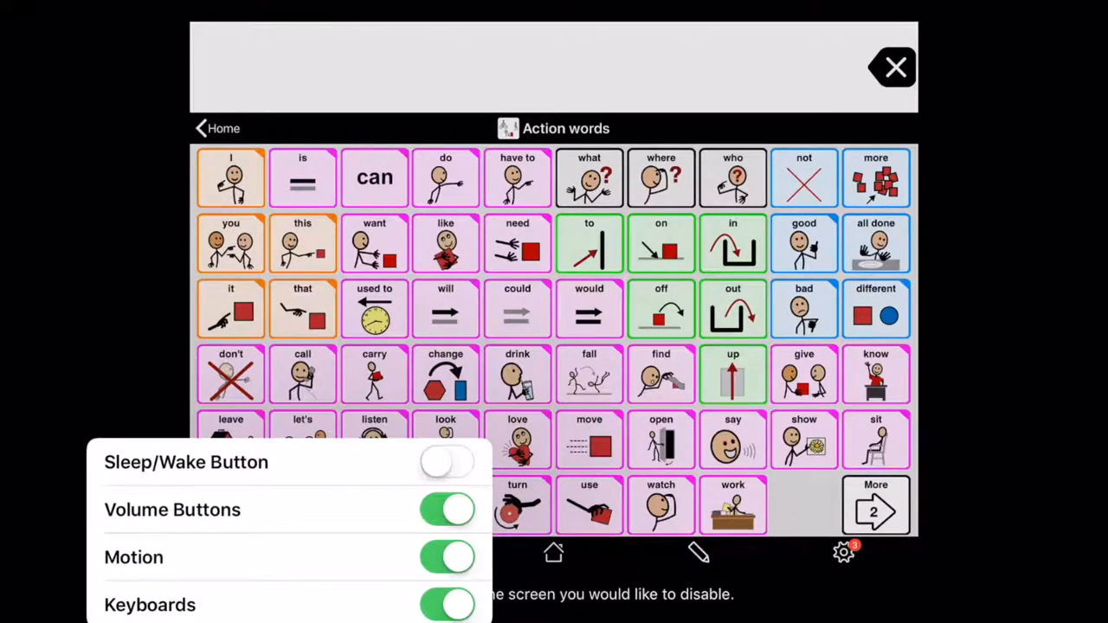
left_click(447, 461)
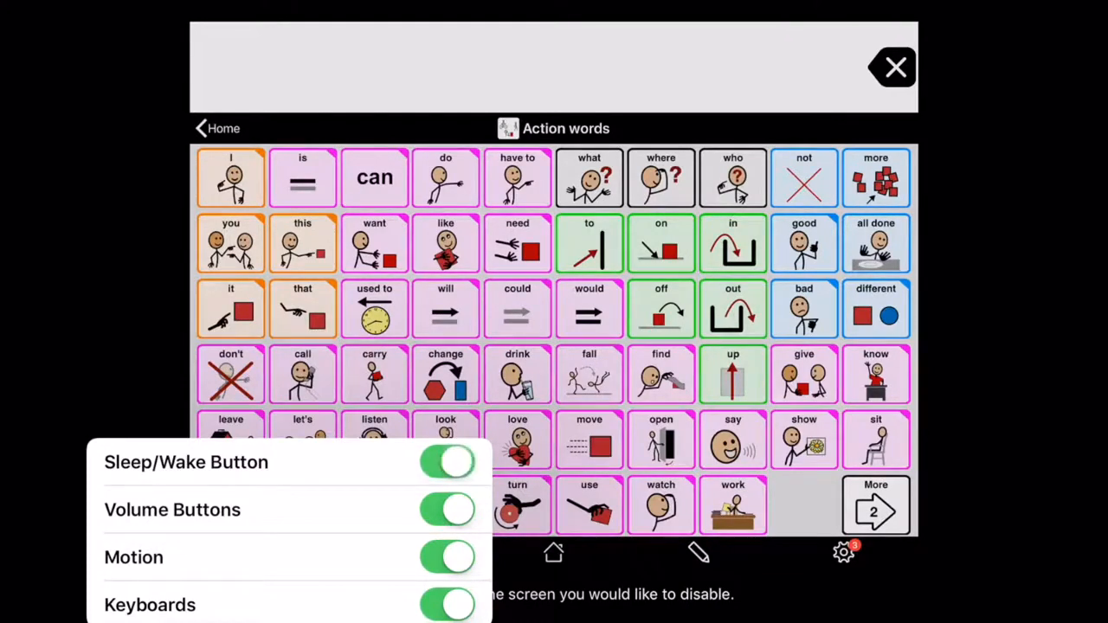